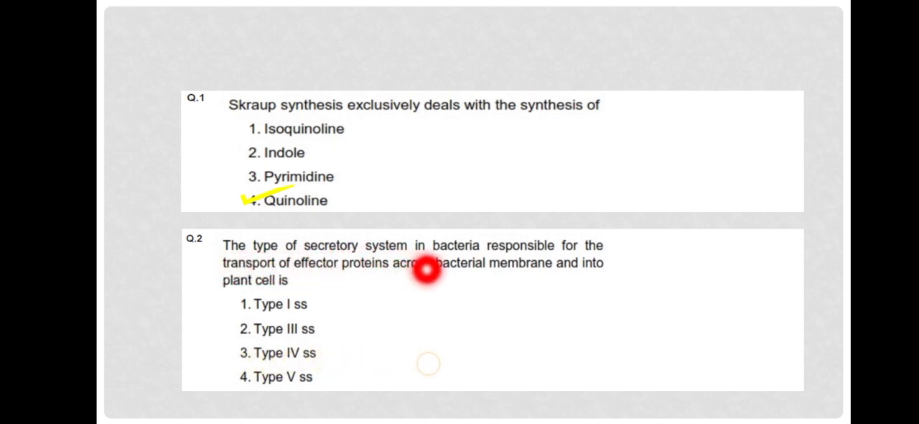
mouse_move(614, 261)
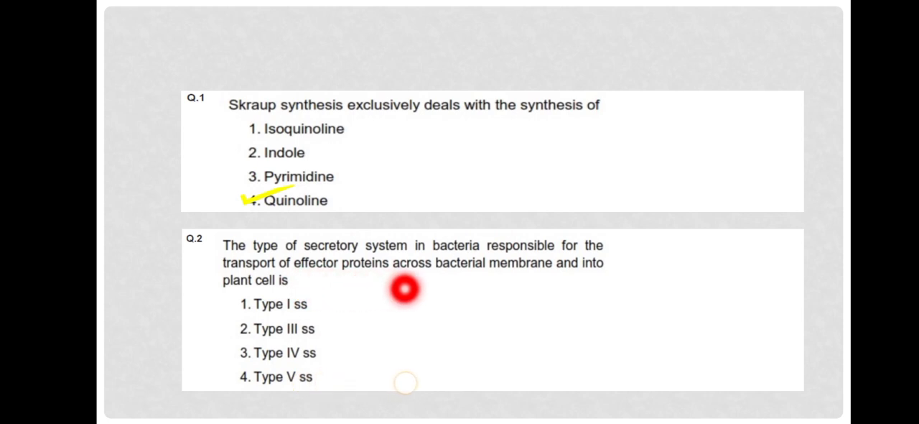
mouse_move(488, 286)
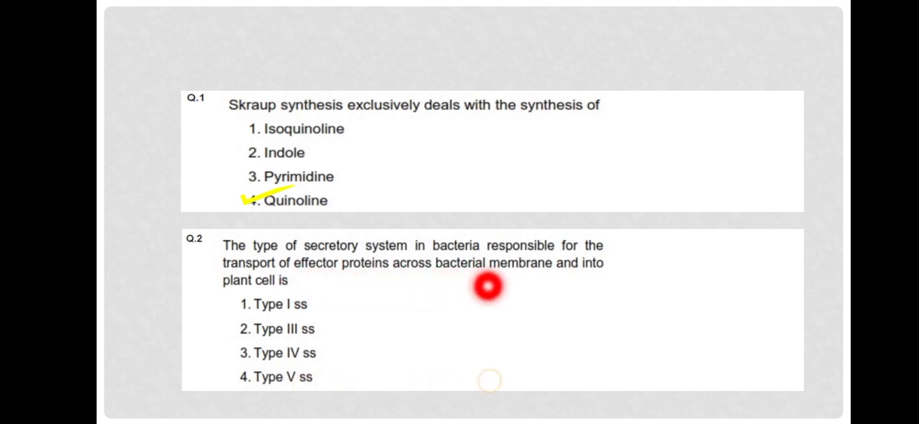
mouse_move(247, 300)
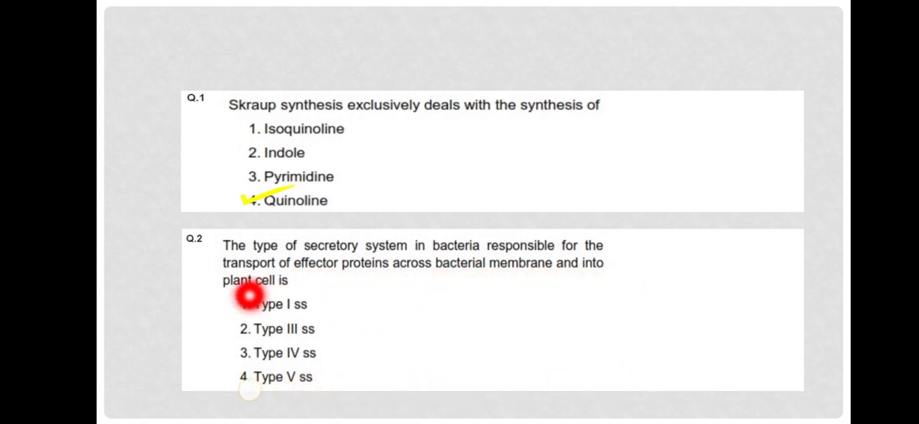
mouse_move(810, 364)
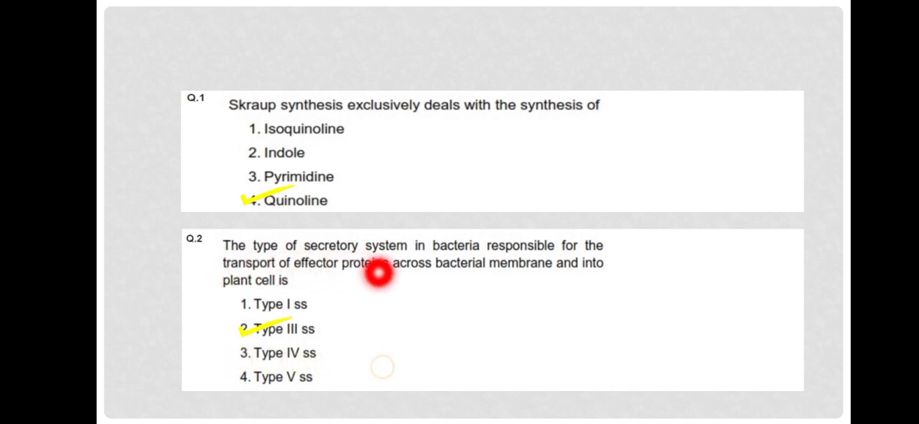
mouse_move(371, 299)
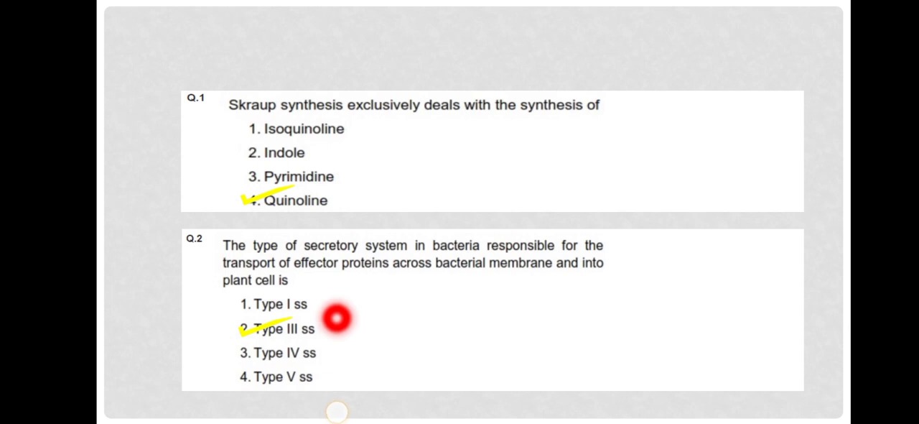
mouse_move(302, 279)
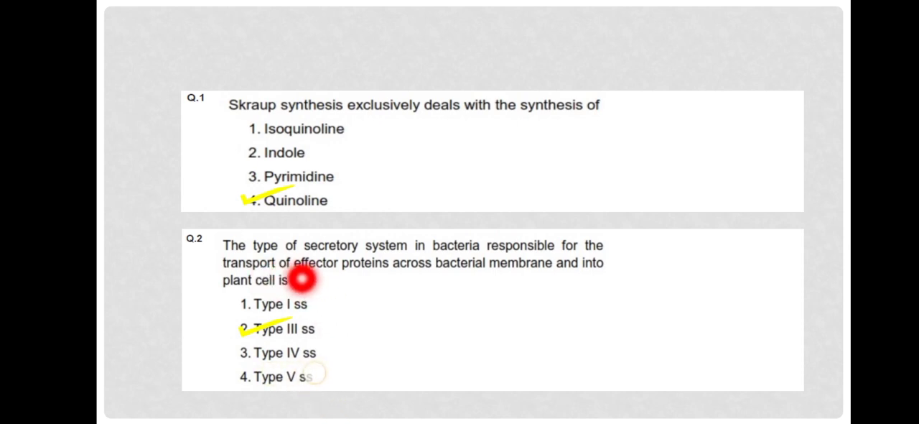
mouse_move(391, 279)
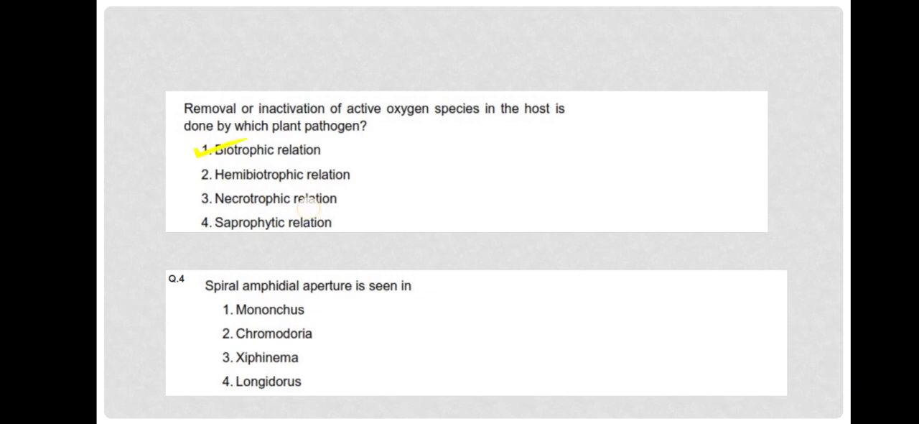
- Tick option 1, Biotrophic relation, in yellow as the answer to Q.3 on active oxygen species
left_click(202, 175)
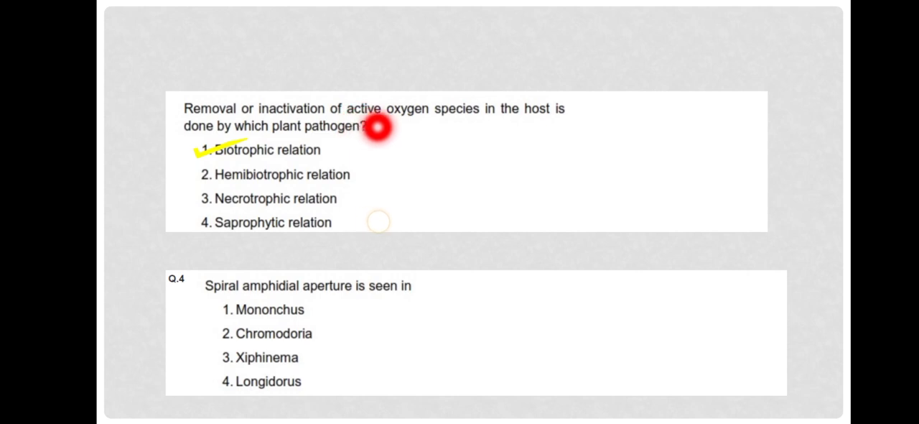
mouse_move(457, 129)
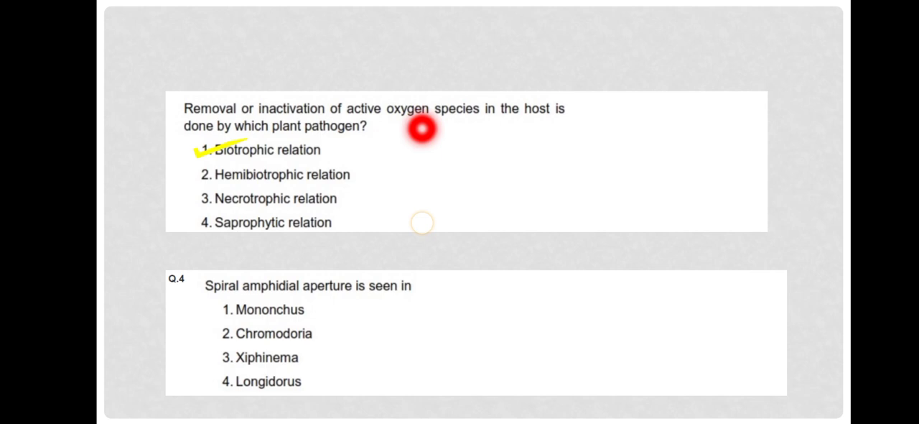
mouse_move(310, 153)
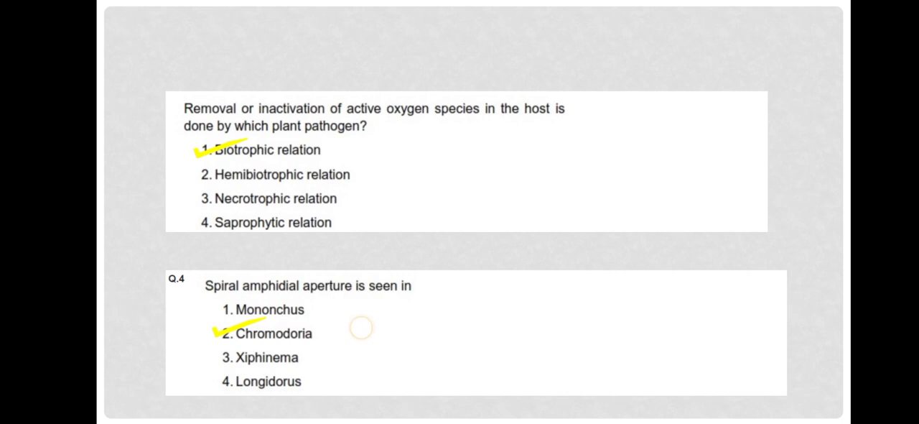
- Draw a yellow tick beside option 2, Chromodoria, under Q.4 on the spiral amphidial aperture
left_click(287, 309)
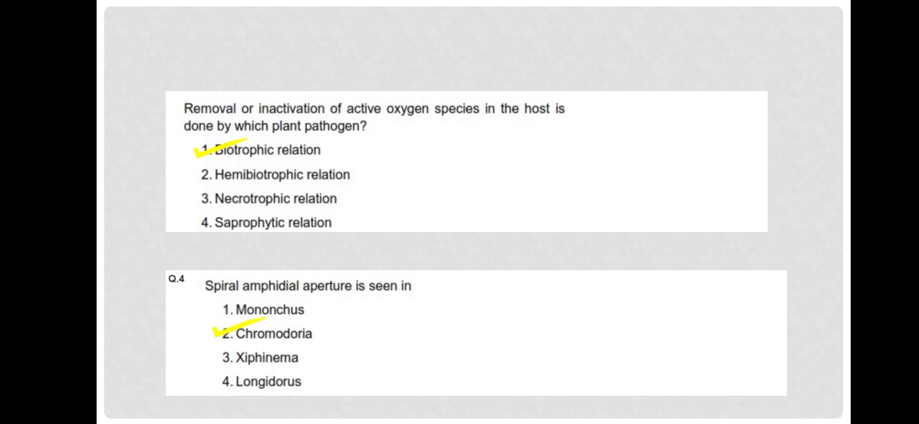
left_click(339, 255)
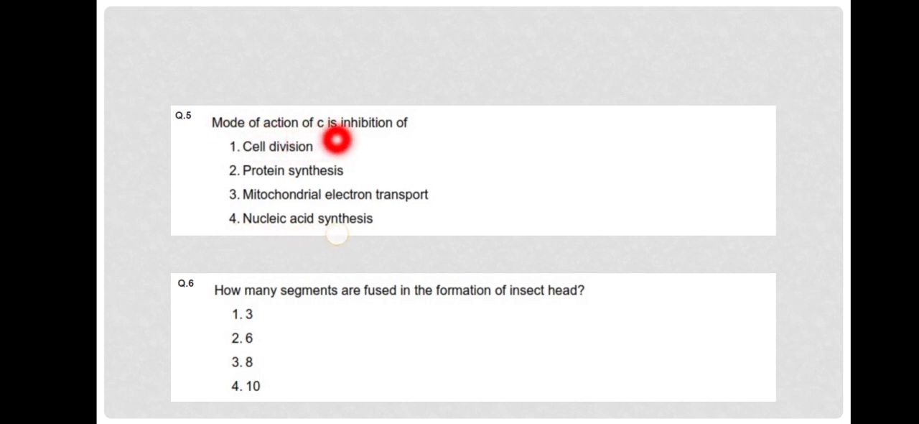
mouse_move(419, 135)
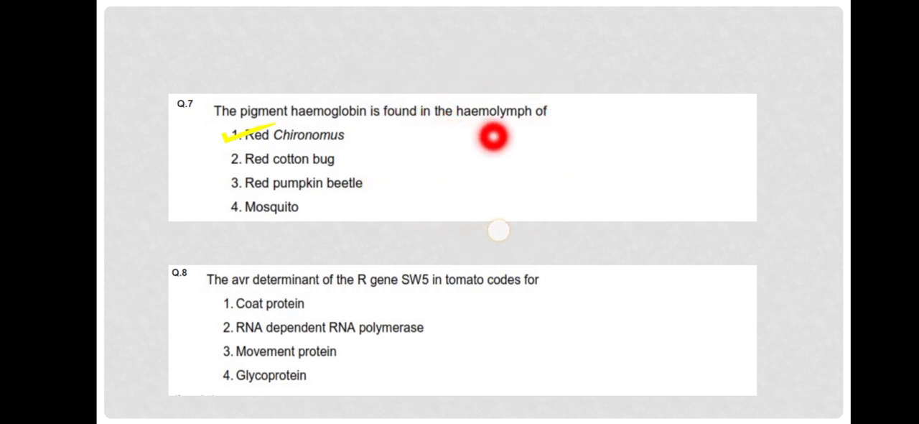
mouse_move(557, 135)
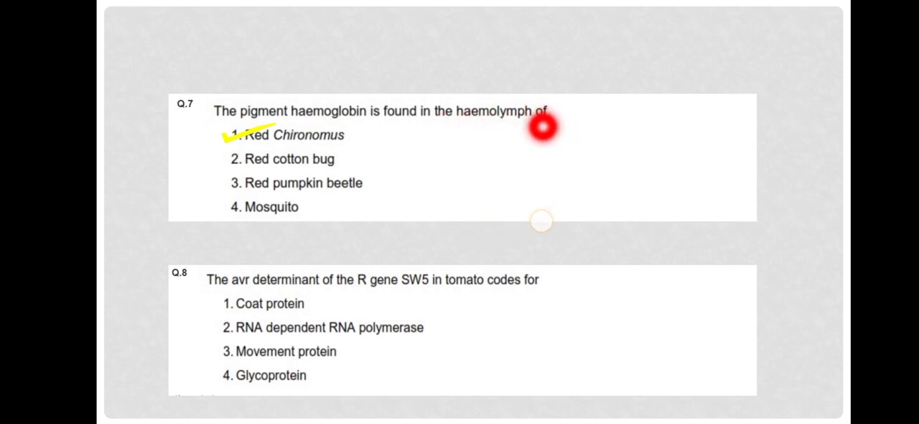
mouse_move(352, 135)
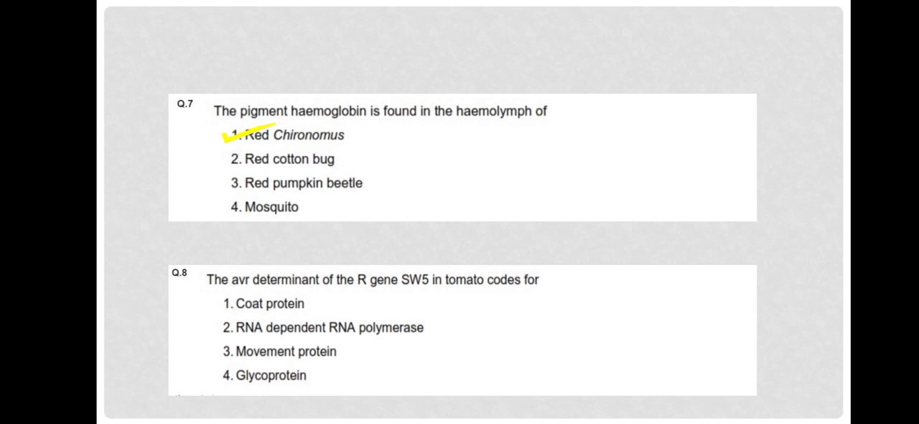
- Tick Red Chironomus for Q.7 and Glycoprotein (option 4) for Q.8 in yellow
left_click(473, 277)
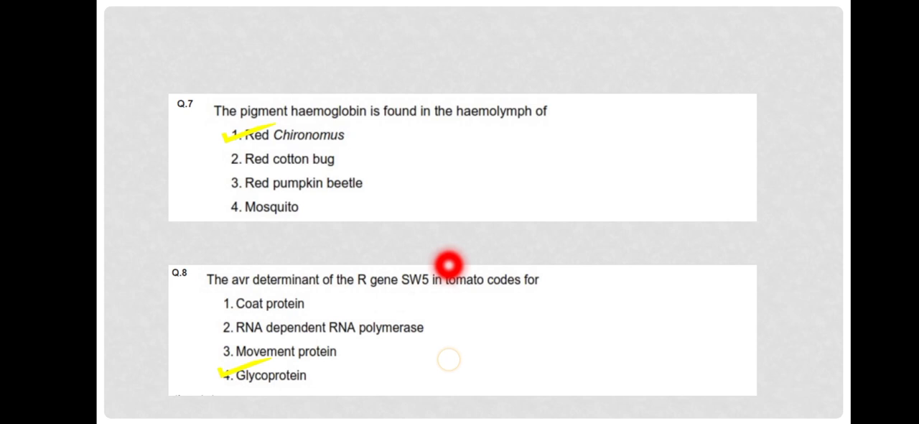
mouse_move(380, 290)
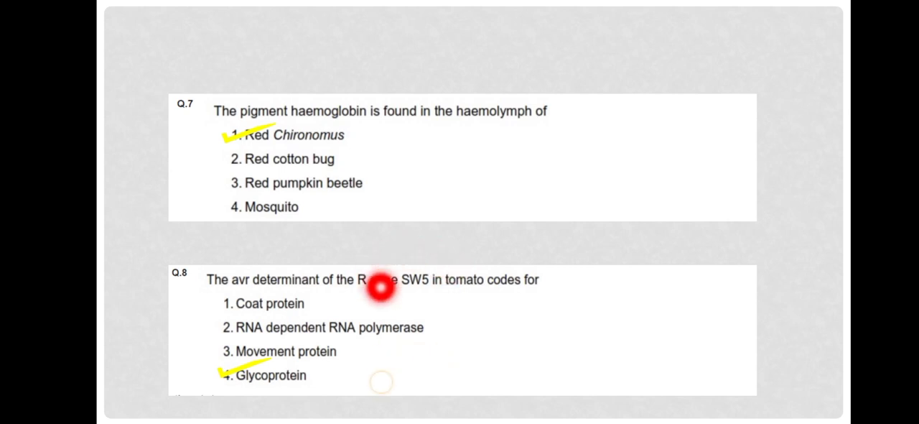
- Move to the Q.9–Q.10 slide and tick Phloridzin and Chlorothalonil in yellow
scroll("down", 3)
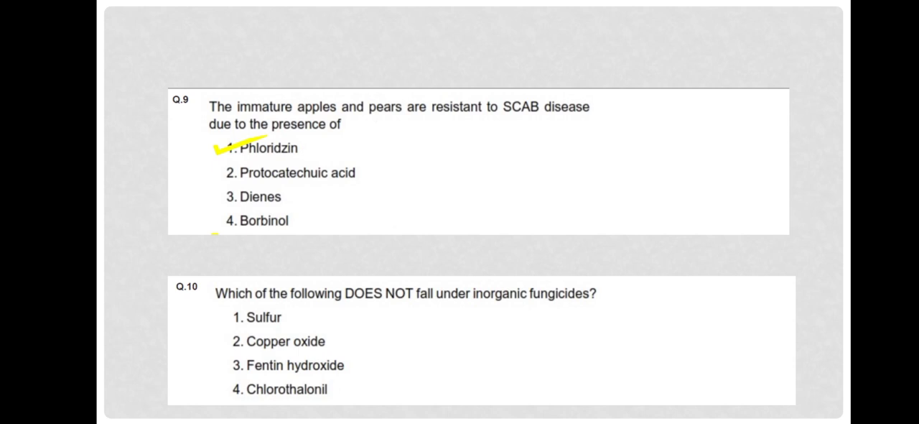
left_click(572, 129)
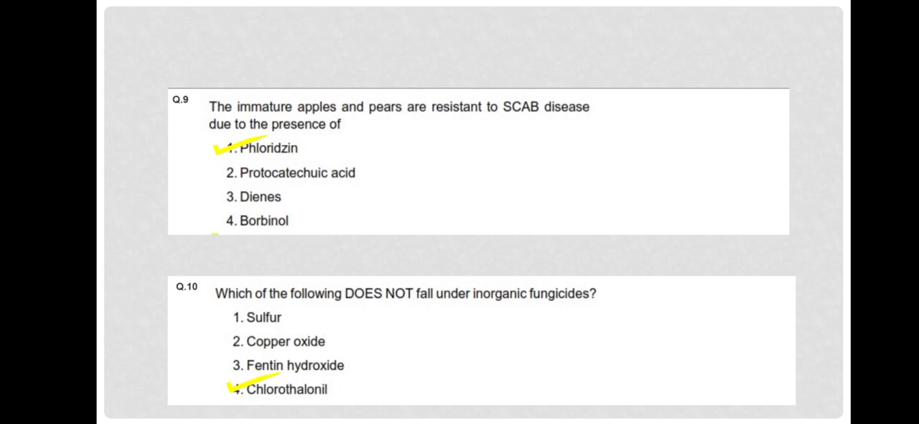
- Move to the Q.11–Q.12 slide and tick Ascosphaera apis and Ditylenchus angustus in yellow
scroll("down", 3)
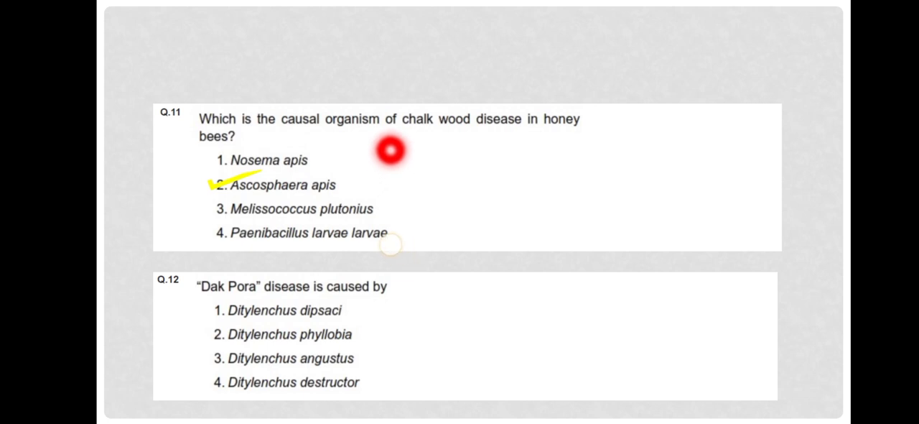
mouse_move(609, 125)
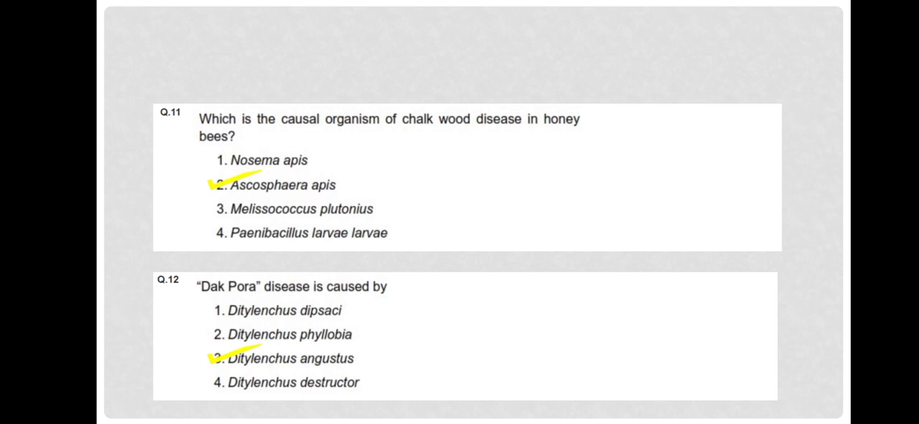
left_click(407, 311)
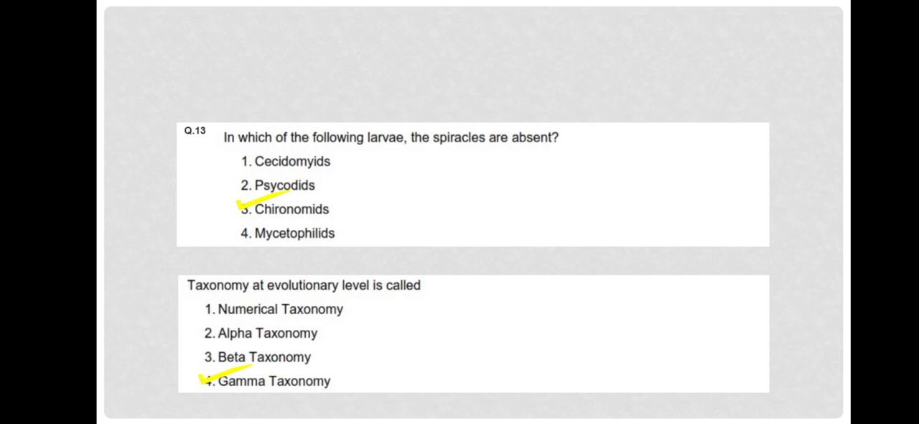
- Tick Chironomids for Q.13 and Gamma Taxonomy for Q.14, then advance toward the next slide
left_click(343, 307)
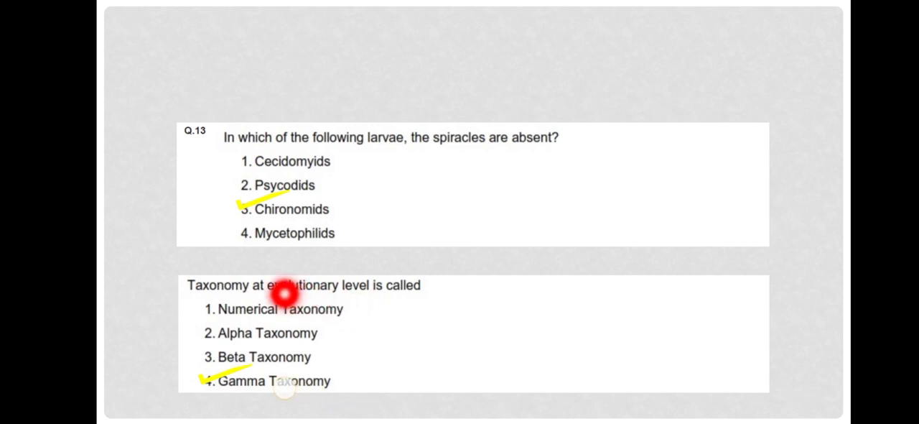
mouse_move(414, 300)
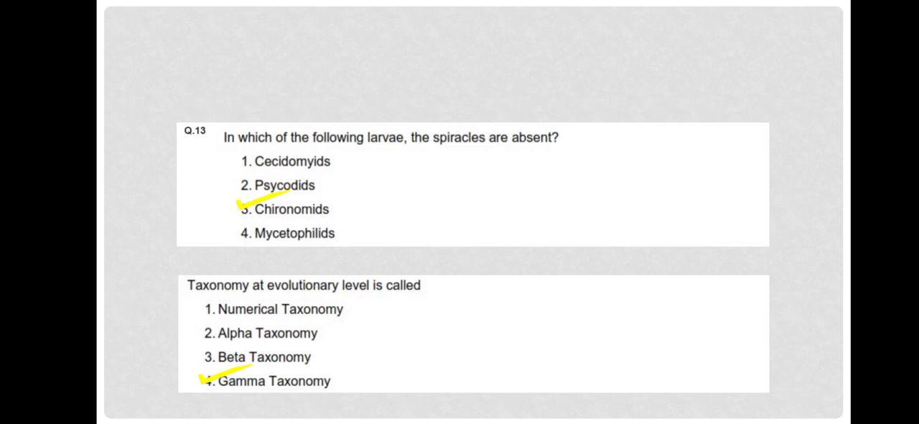
scroll("down", 3)
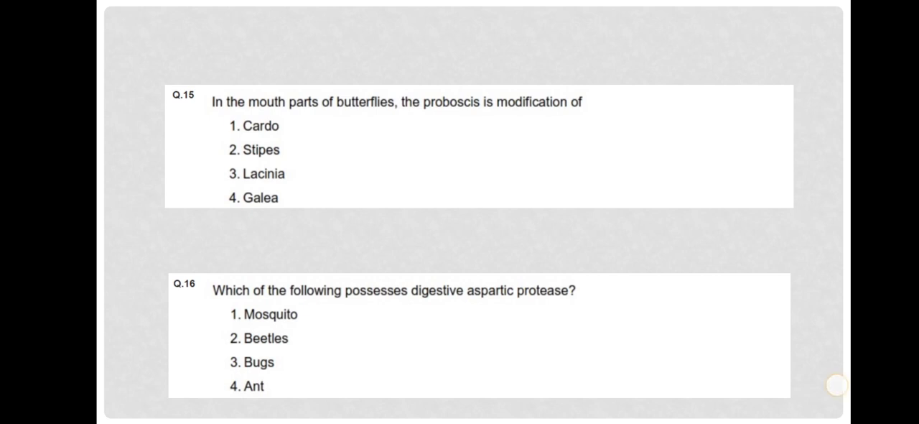
- Bring the Q.15 butterfly proboscis and Q.16 aspartic protease slide into view
left_click_drag(227, 198, 275, 181)
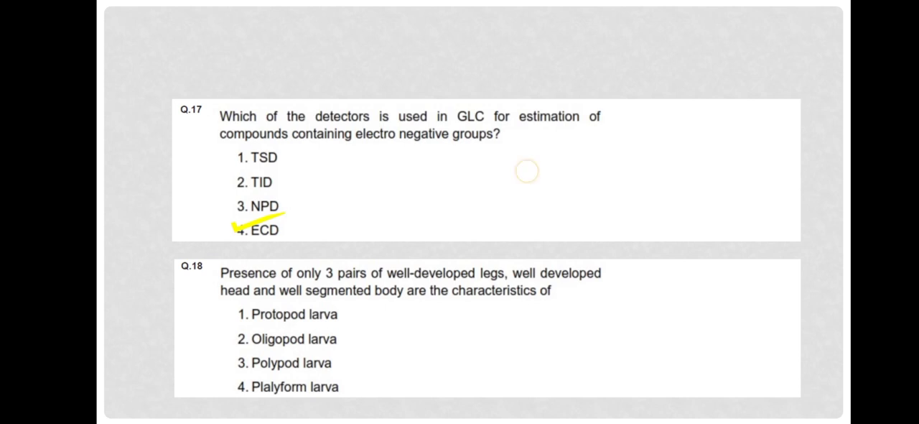
- Tick option 4, ECD, in yellow as the GLC detector answer for Q.17
left_click(442, 136)
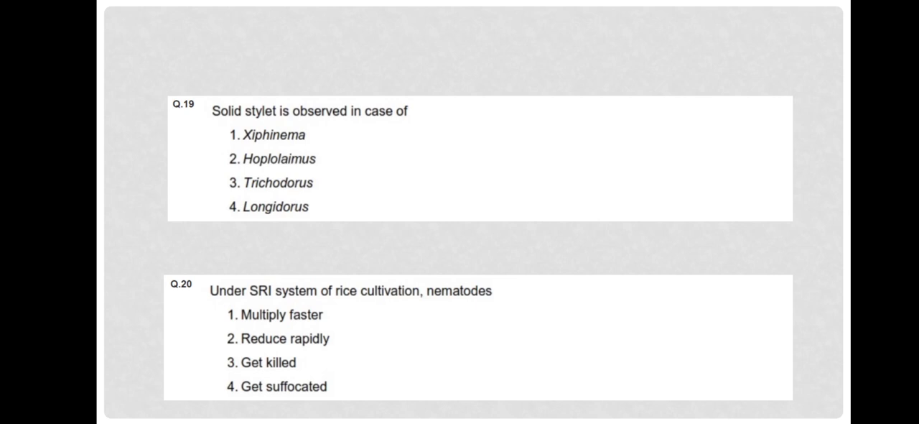
- Show Q.19–Q.20 and tick Trichodorus (option 3) and Get suffocated (option 4) in yellow
left_click_drag(229, 180, 280, 165)
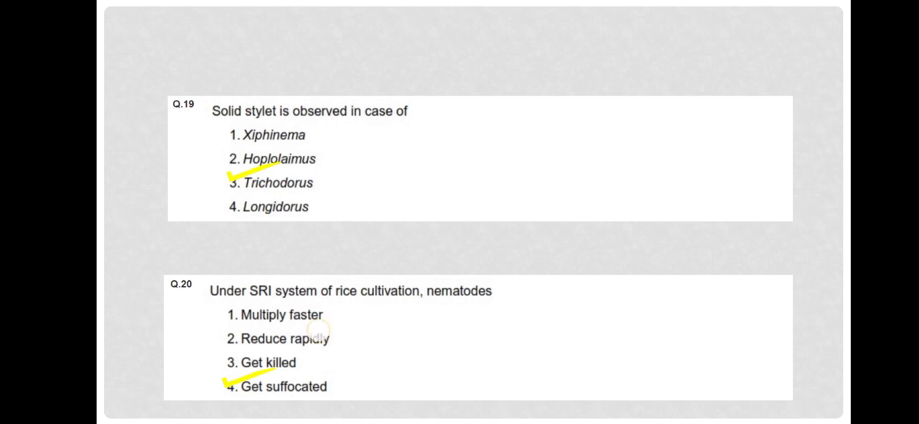
left_click(330, 255)
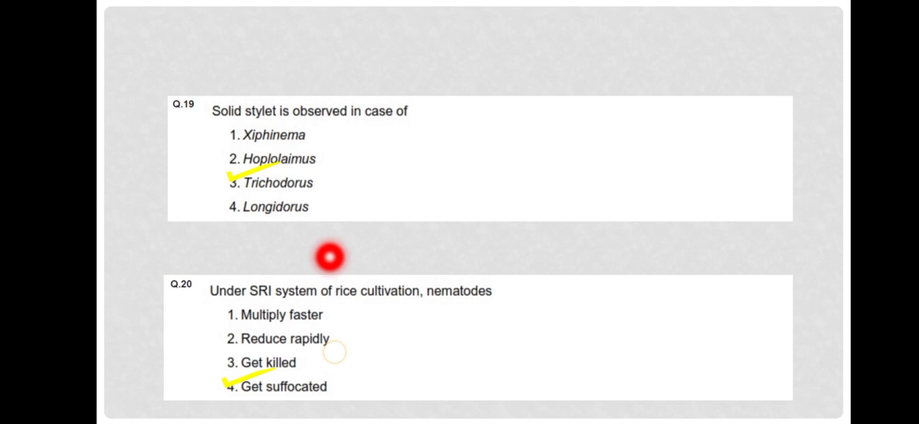
mouse_move(373, 327)
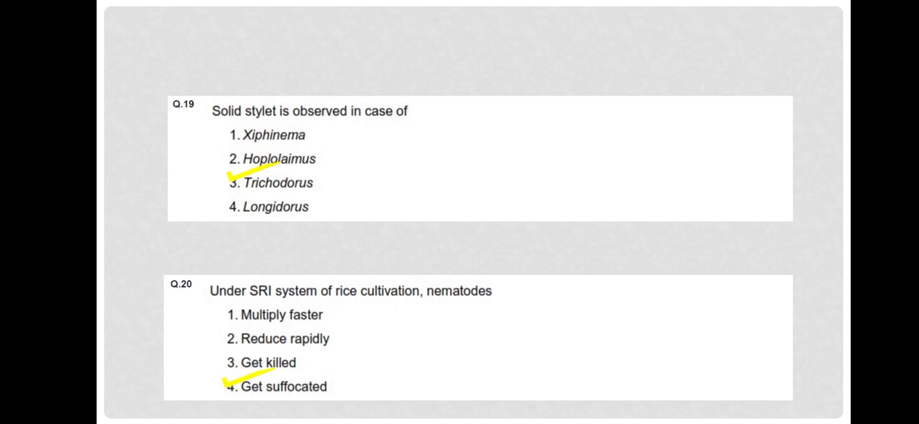
left_click(238, 290)
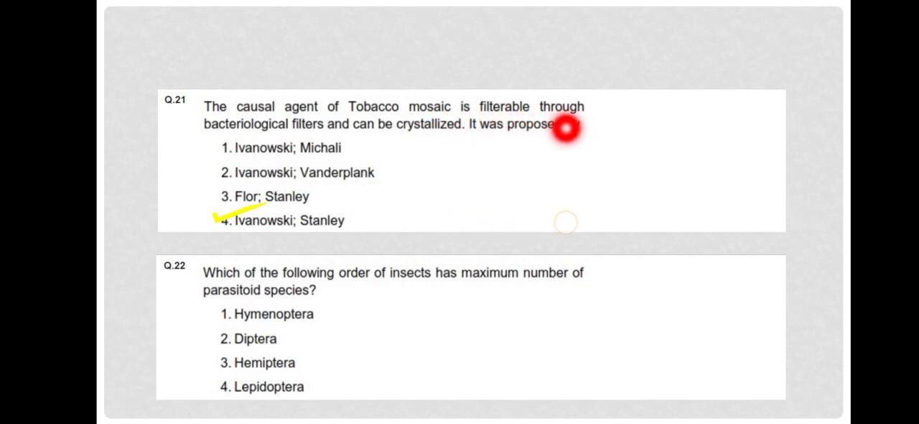
mouse_move(356, 133)
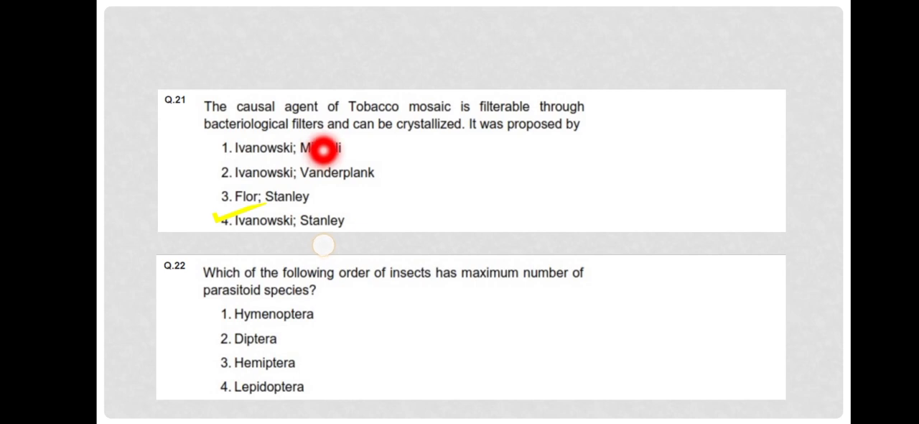
mouse_move(301, 201)
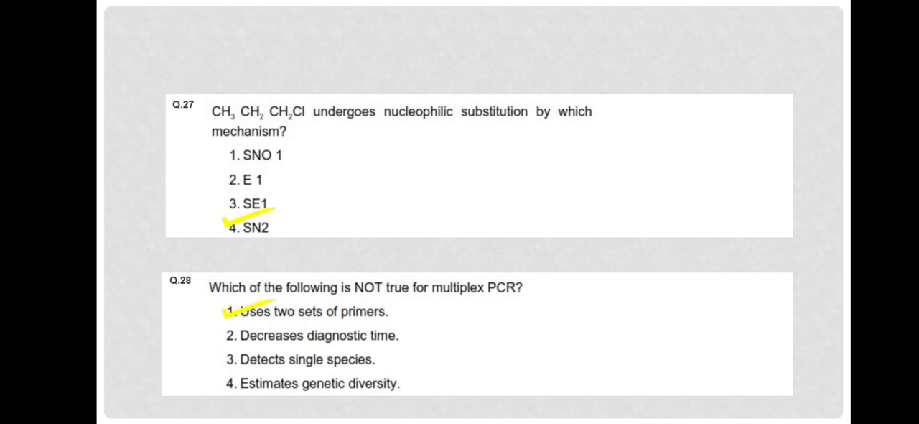
- Tick SN2 (option 4) for Q.27 and Uses two sets of primers (option 1) for Q.28 in yellow
left_click(436, 307)
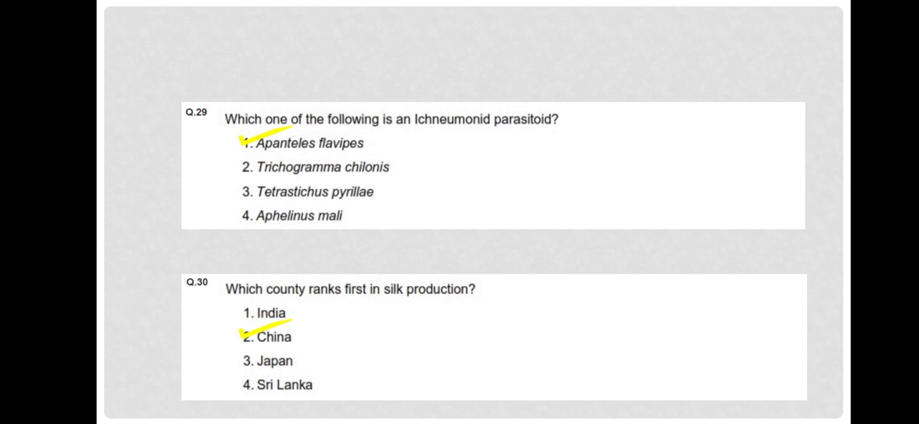
- Tick Apanteles flavipes for Q.29 and China for Q.30 in yellow
left_click(270, 323)
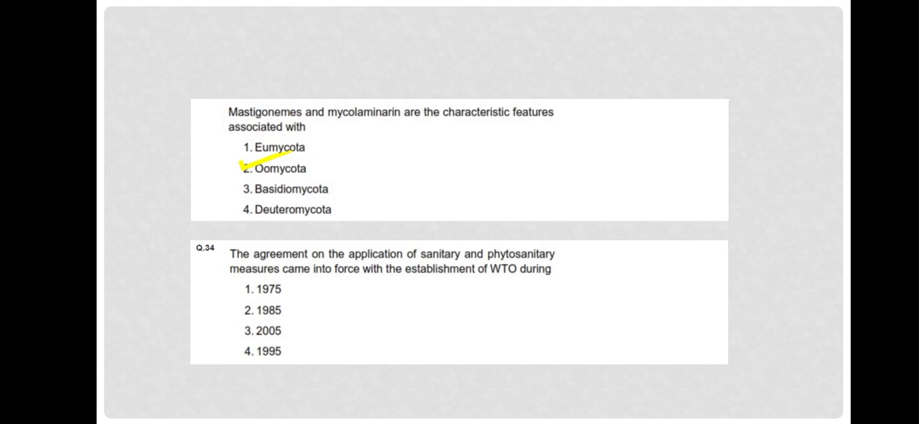
- Draw a yellow tick beside option 2, 2-acetyl-1-pyrroline, for Q.35 rice aroma
left_click(494, 143)
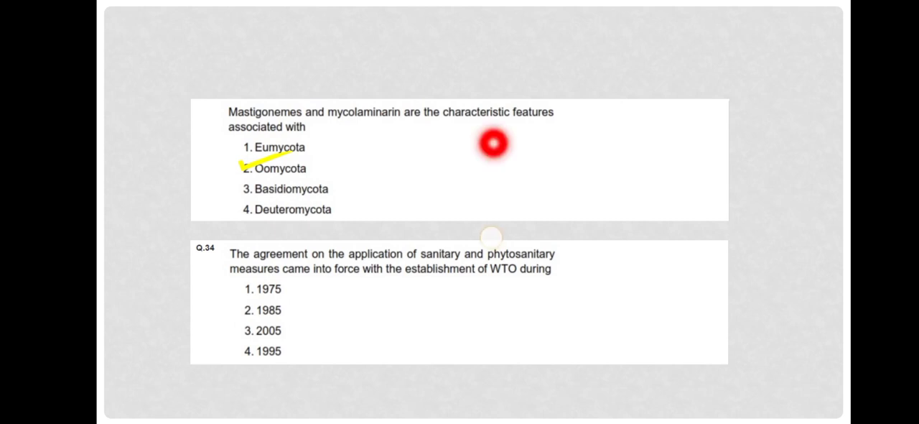
mouse_move(216, 138)
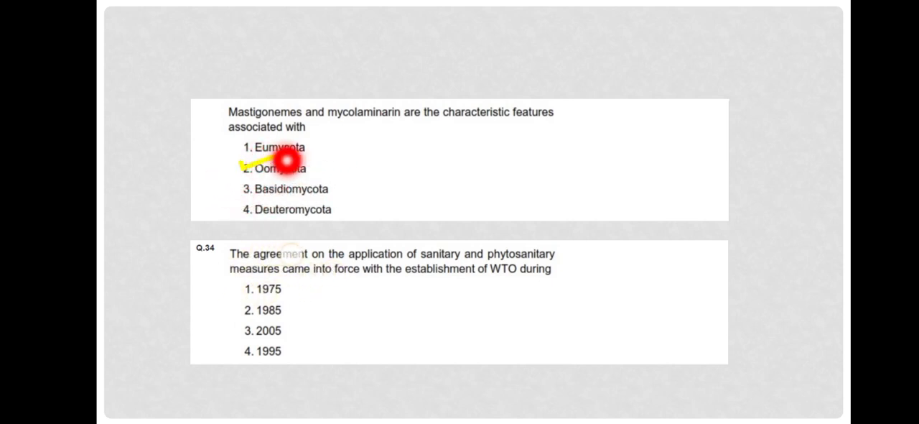
mouse_move(319, 178)
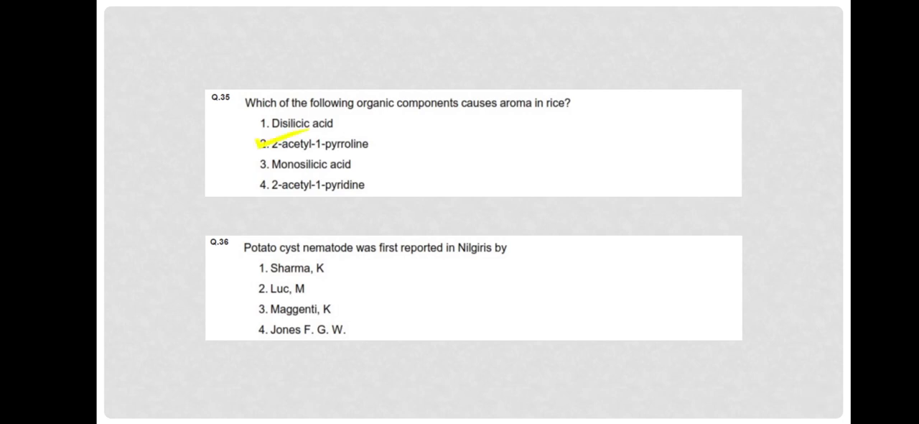
left_click(347, 163)
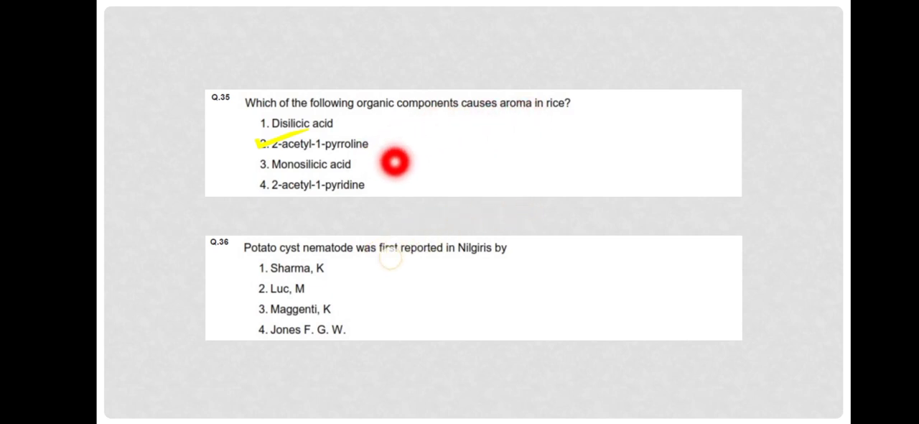
mouse_move(585, 112)
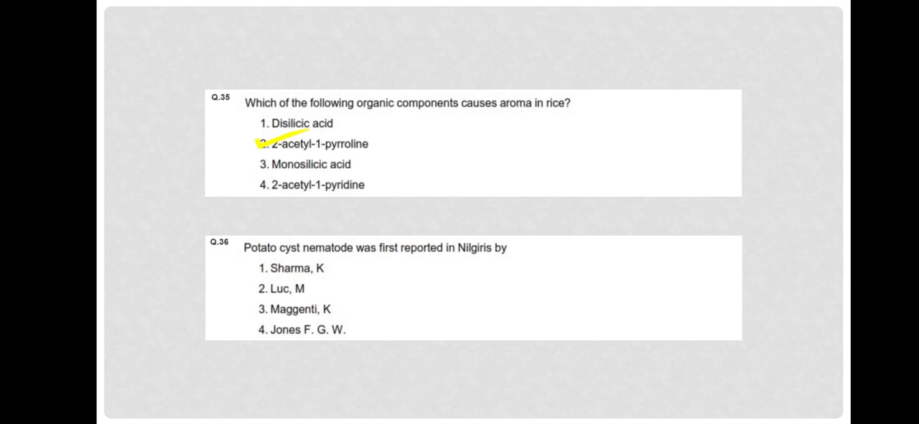
- Draw a yellow tick beside option 4, Jones F. G. W., for Q.36 potato cyst nematode
left_click_drag(244, 333, 287, 328)
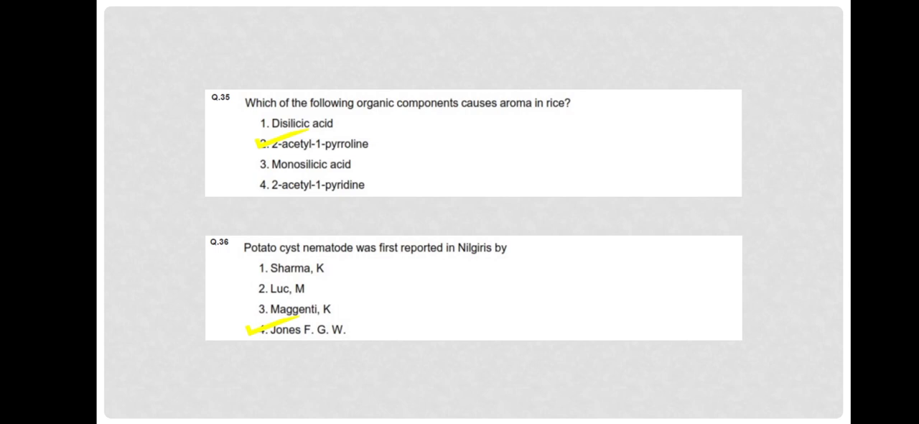
left_click(435, 281)
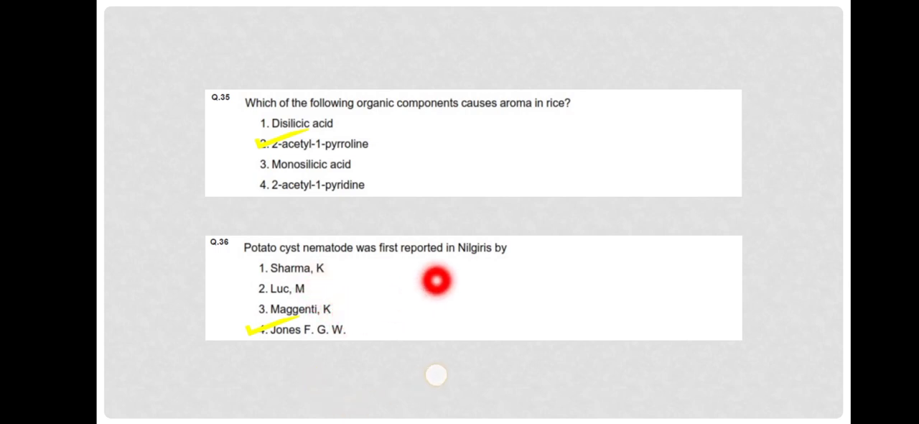
mouse_move(366, 319)
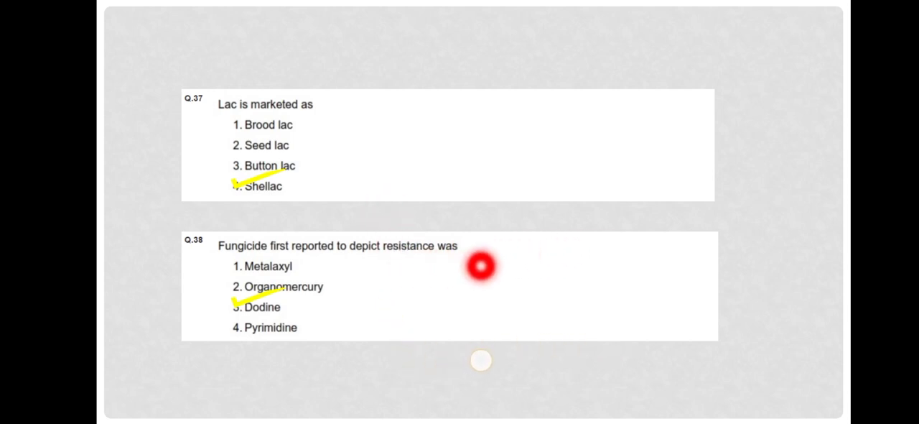
- Scroll to the Q.37–Q.38 slide to tick Shellac and Dodine
scroll("down", 3)
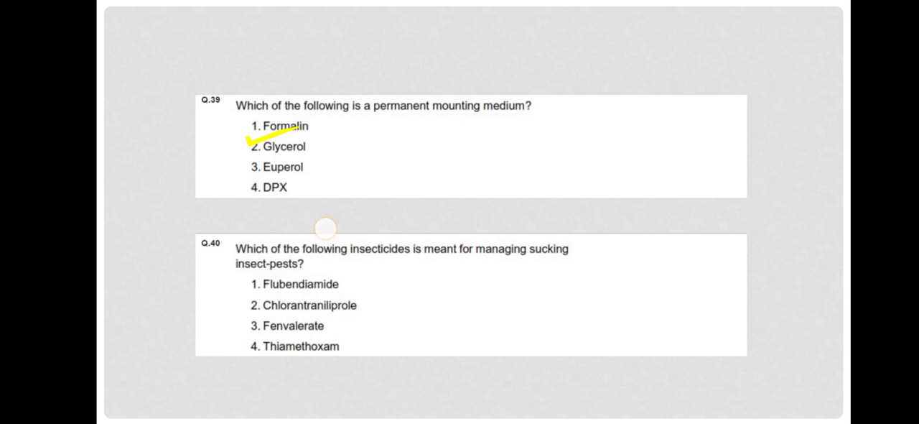
- Tick option 2 Glycerol for Q.39 and option 4 Thiamethoxam for Q.40 in yellow
left_click(310, 164)
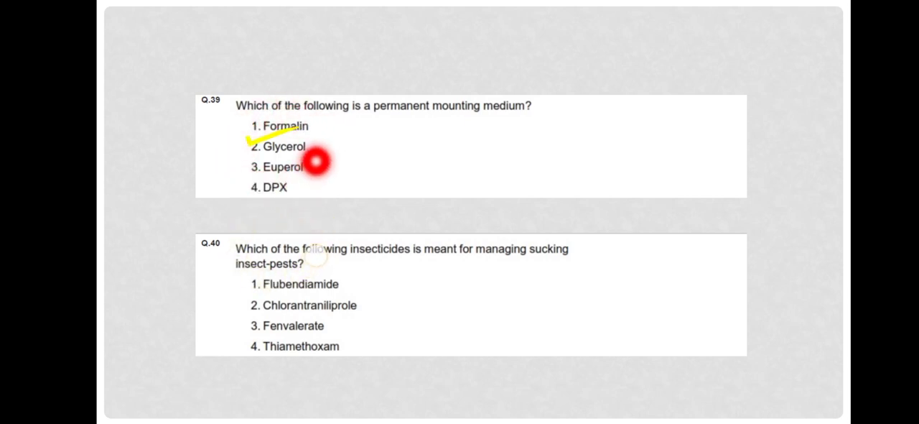
mouse_move(515, 126)
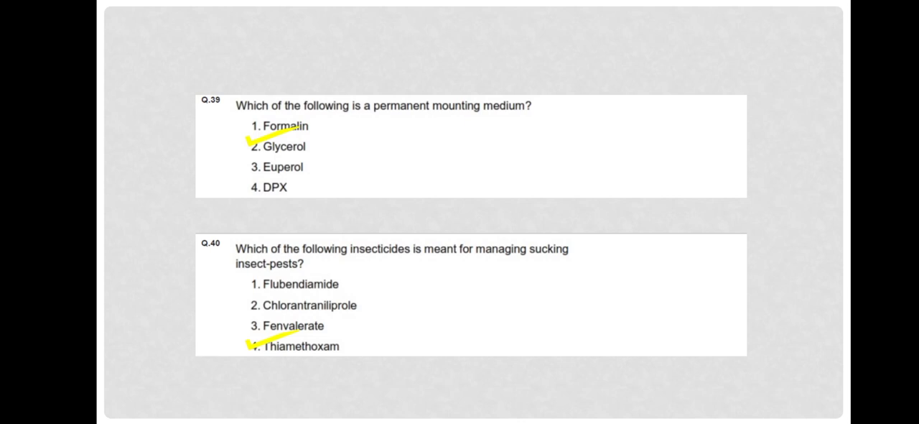
left_click(419, 224)
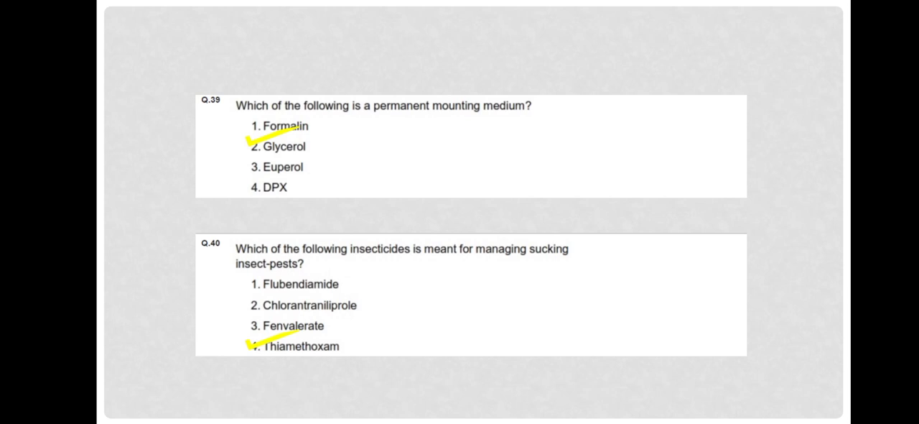
- Move to the Q.41–Q.42 slide and tick Arndt-Eistert synthesis and Zygogramma bicolorata
scroll("down", 3)
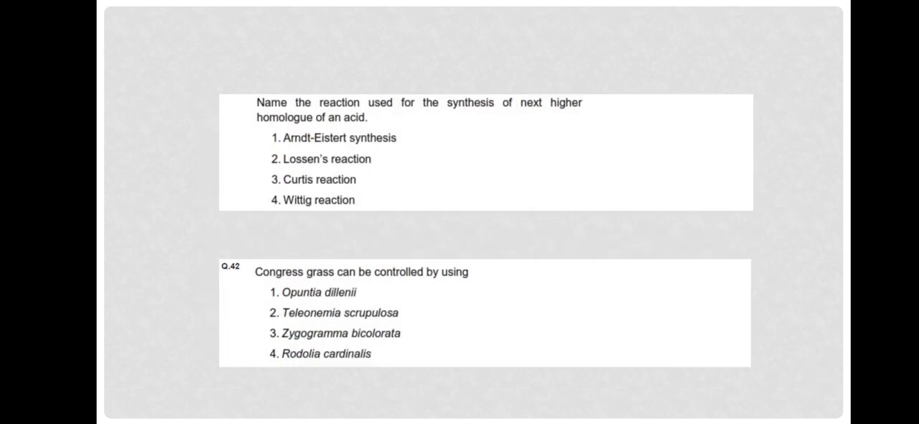
left_click(414, 130)
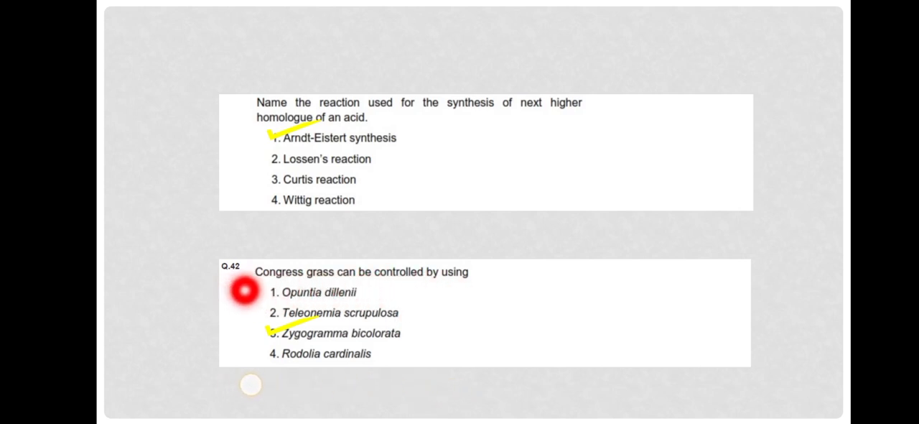
mouse_move(329, 293)
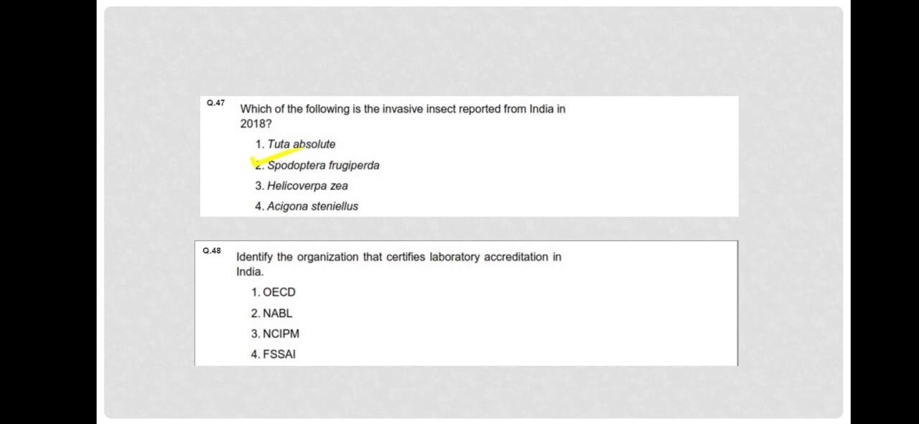
- Tick option 2 Spodoptera frugiperda for Q.47 and option 2 NABL for Q.48 in yellow
left_click(437, 110)
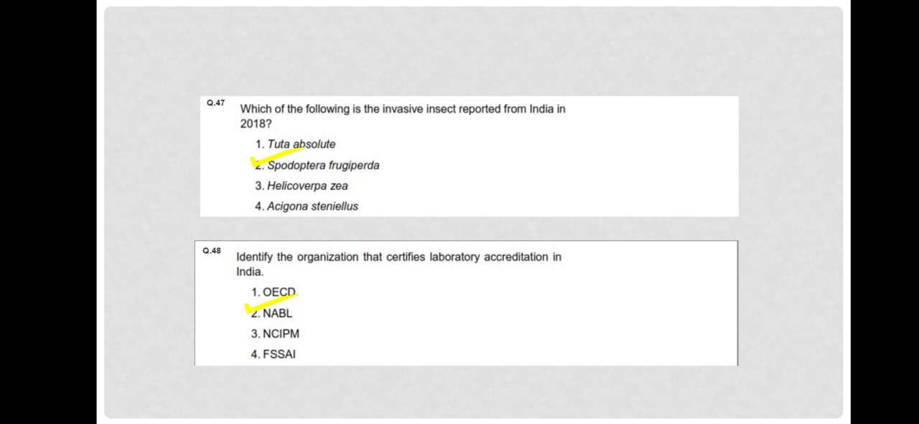
left_click(416, 232)
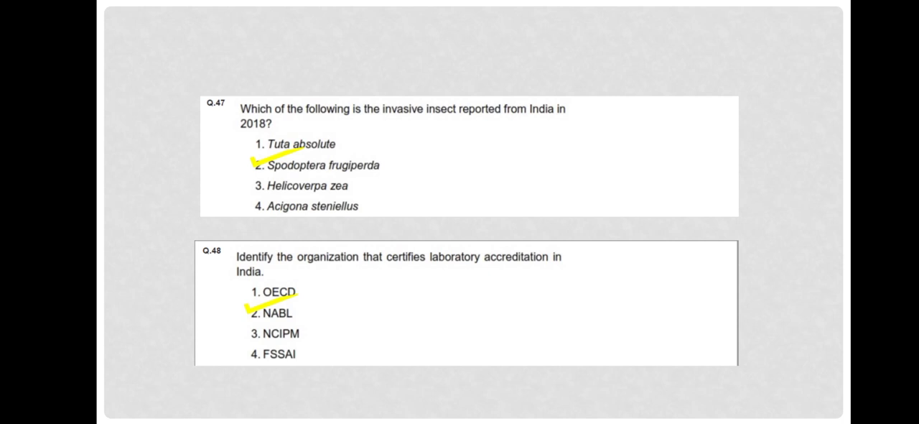
left_click(310, 303)
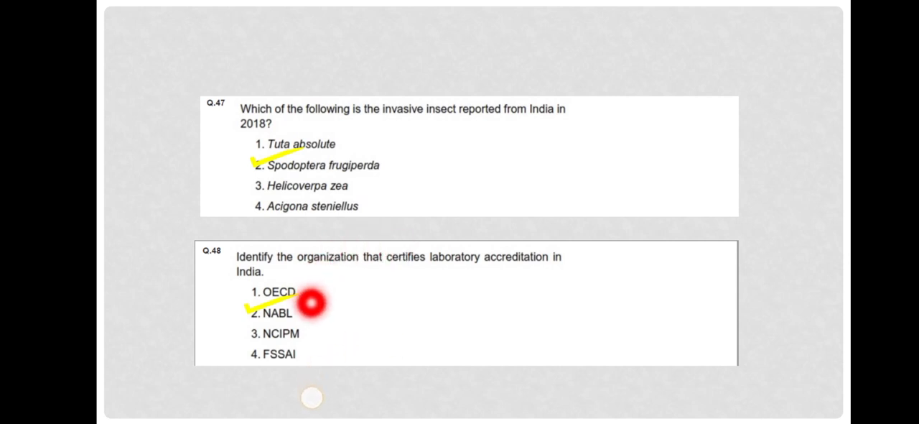
mouse_move(410, 280)
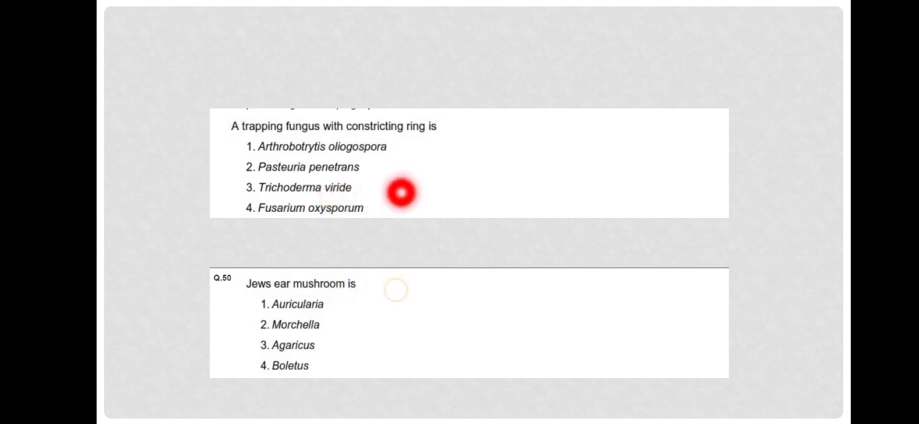
mouse_move(342, 167)
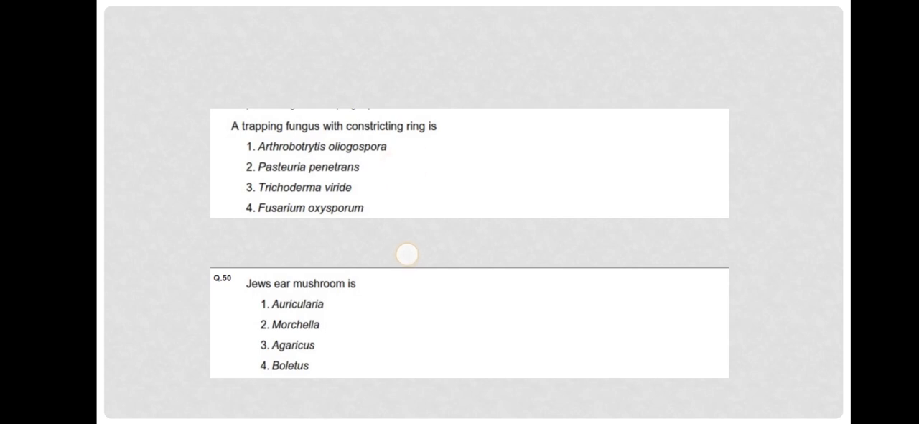
- Bring up the Q.49–Q.50 slide with the trapping fungus and Jews ear mushroom questions
left_click(412, 149)
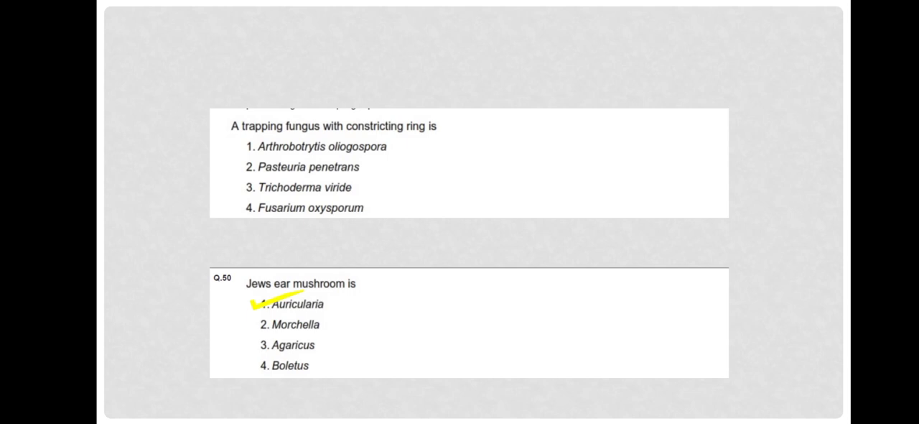
- Draw a yellow tick beside option 1 Auricularia for the Jews ear mushroom question
left_click(258, 310)
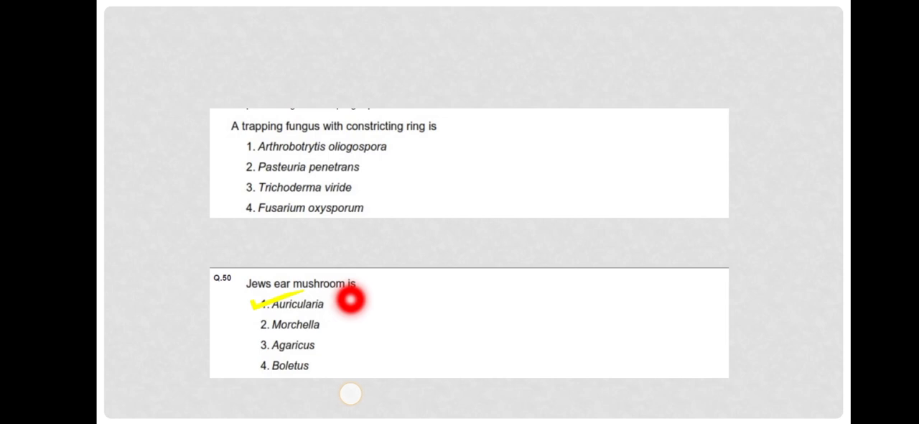
mouse_move(342, 281)
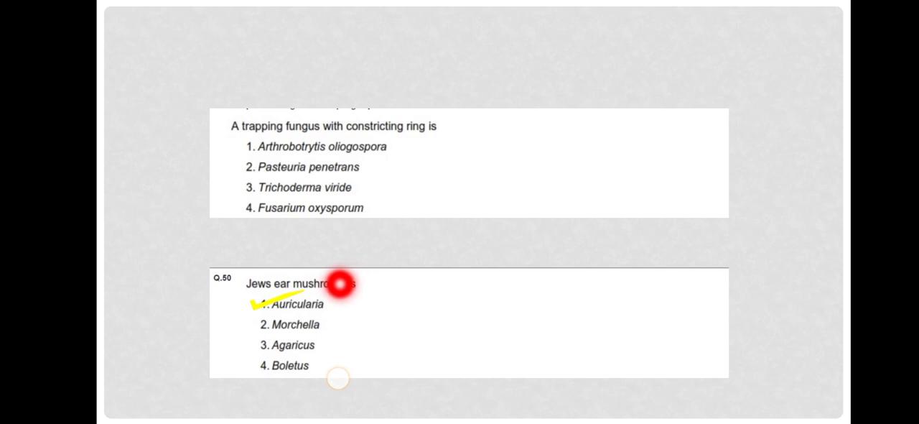